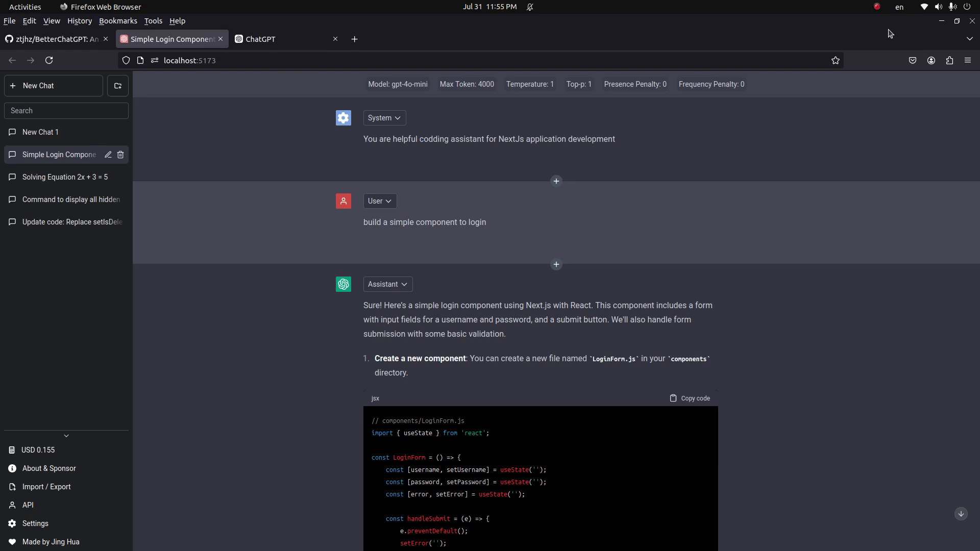
Step: Bring up the official chatgpt.com conversation where ChatGPT answers what its name is
click(261, 38)
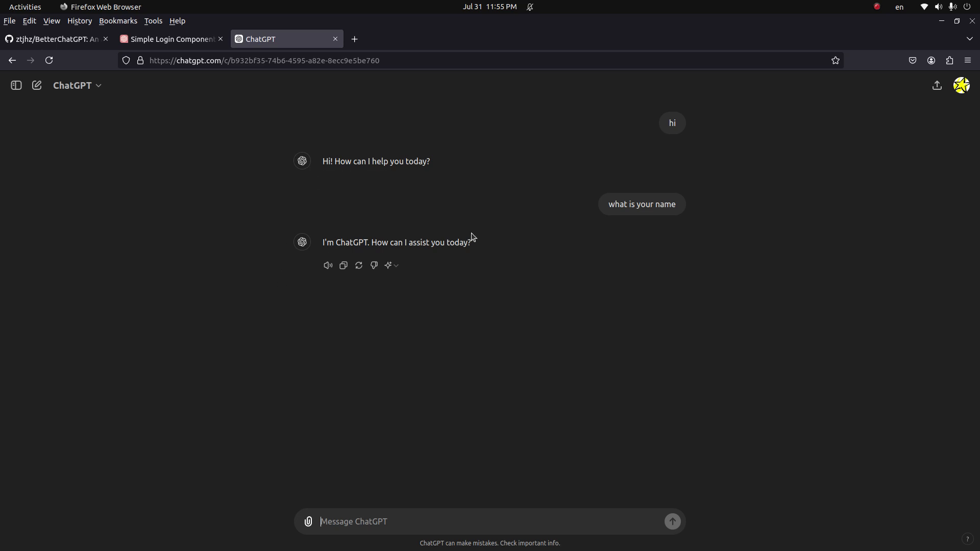
mouse_move(452, 387)
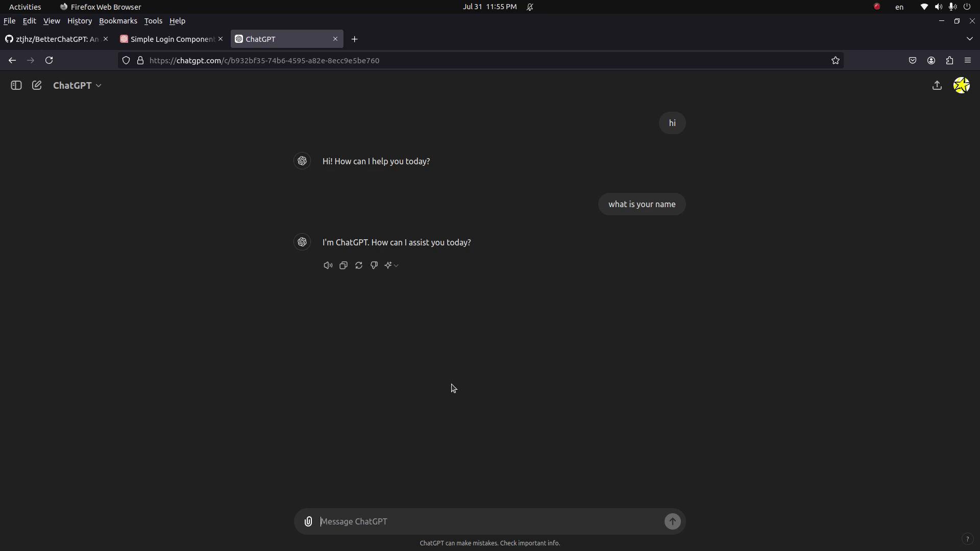
mouse_move(592, 387)
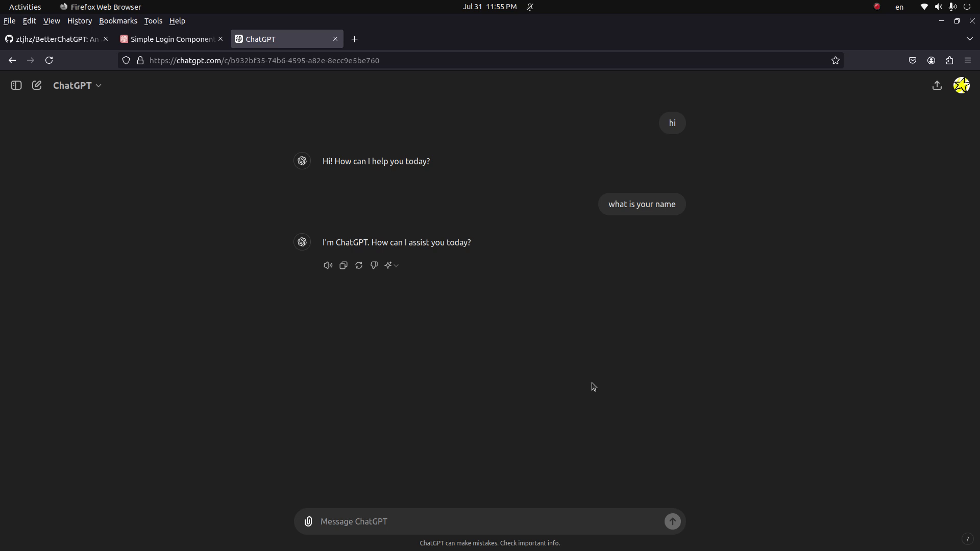
mouse_move(347, 119)
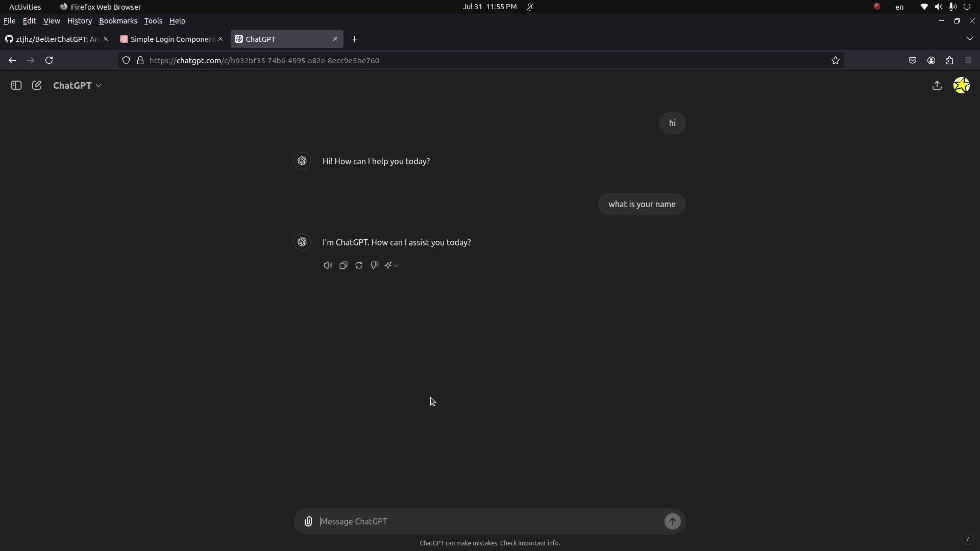
mouse_move(534, 434)
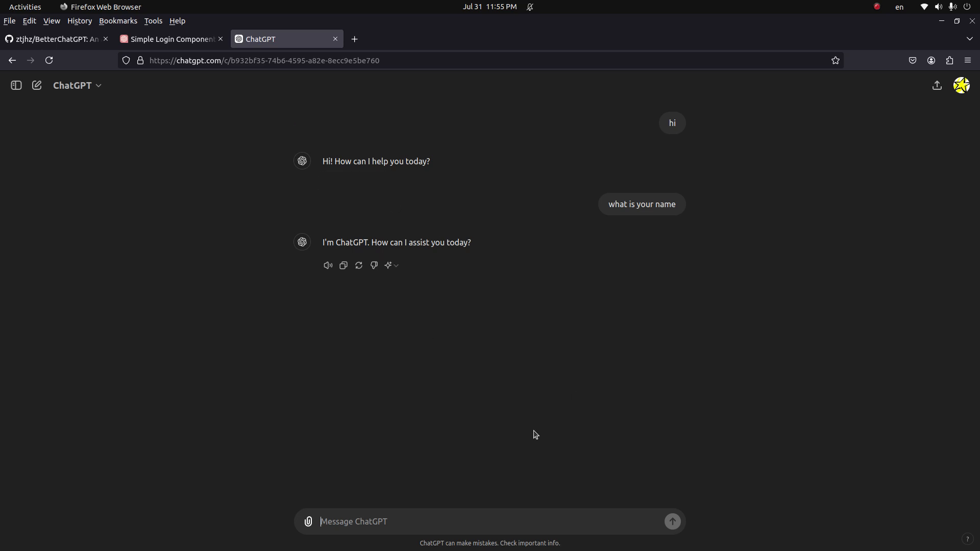
mouse_move(537, 364)
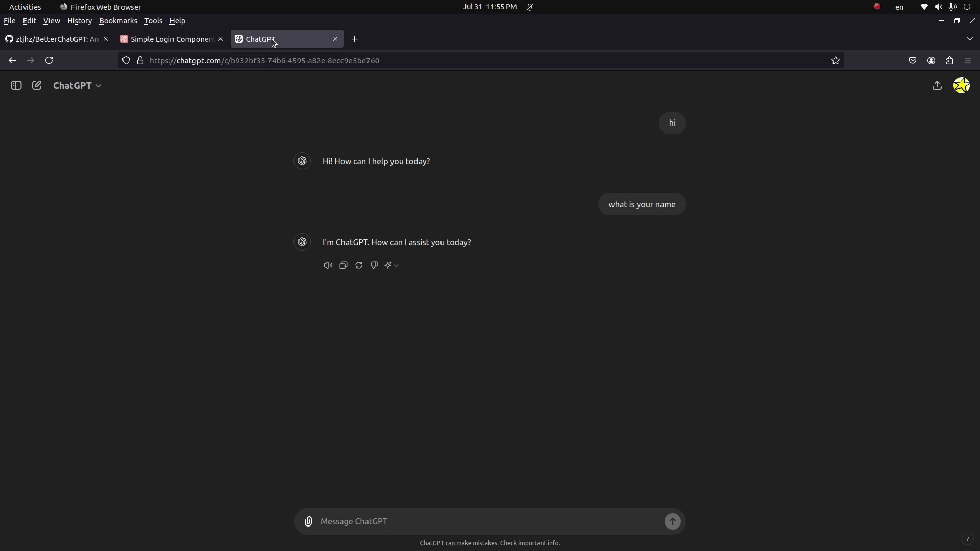
mouse_move(272, 39)
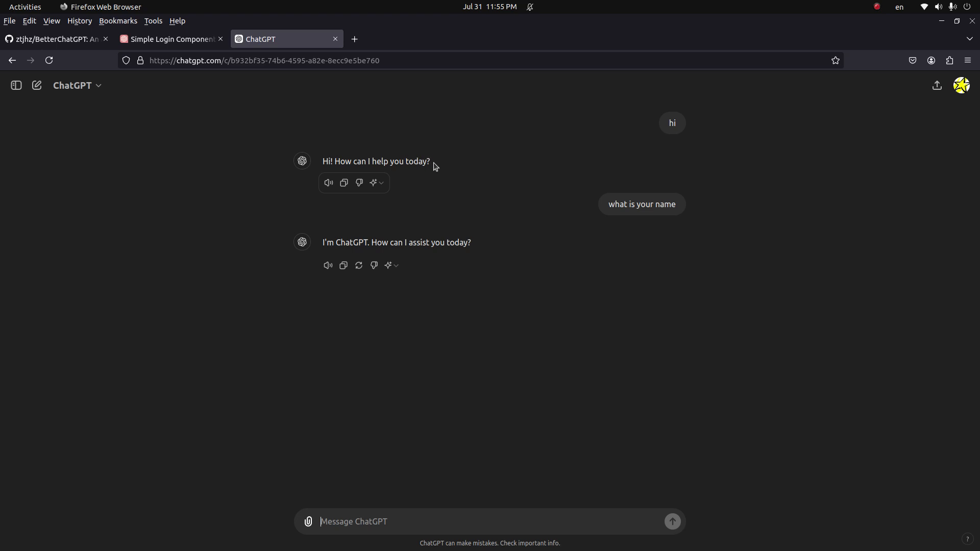
mouse_move(439, 164)
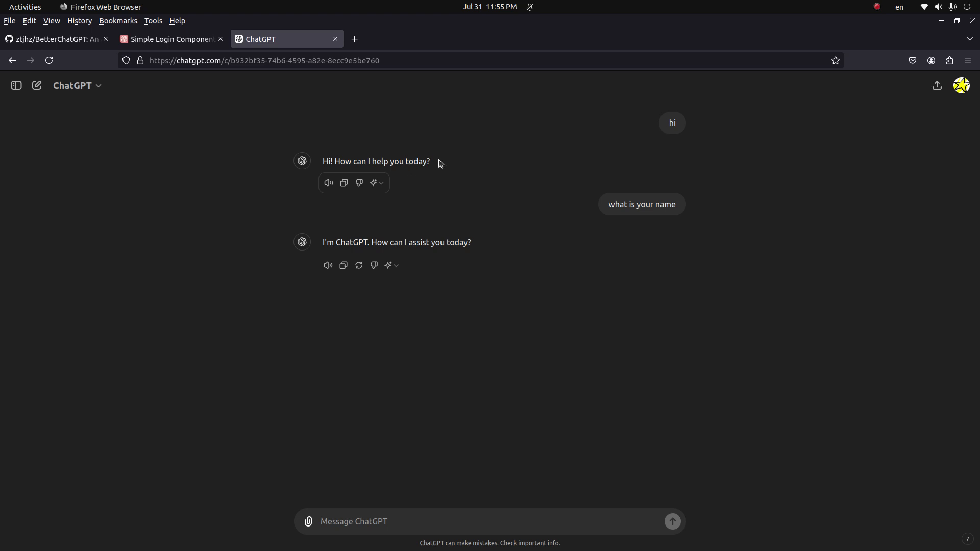
mouse_move(294, 40)
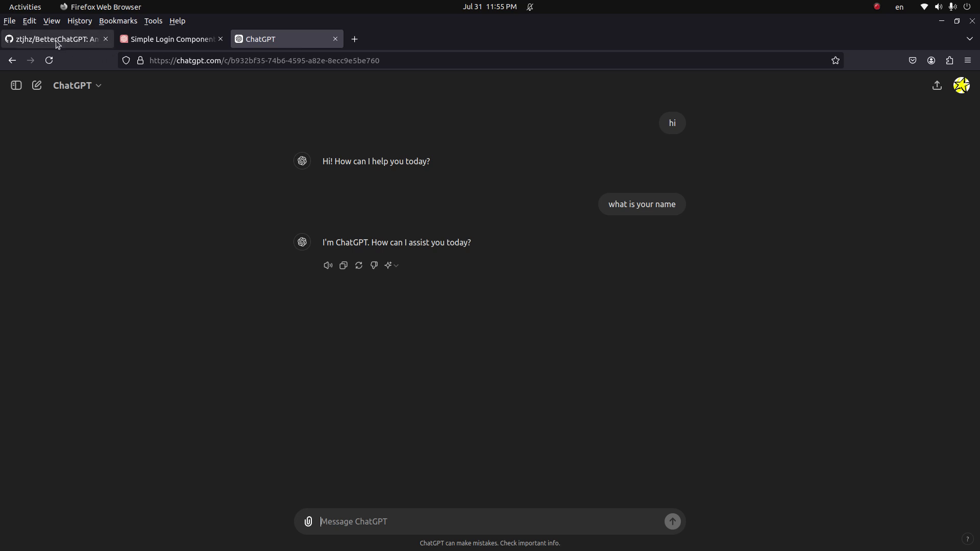
Step: Review the Better ChatGPT README on GitHub, then return to the local app's login-component chat
click(56, 38)
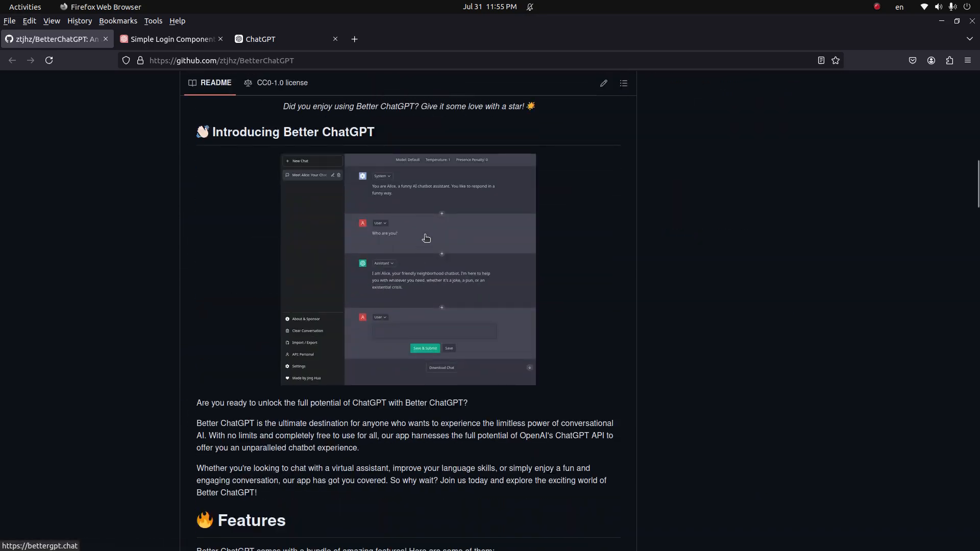
click(170, 38)
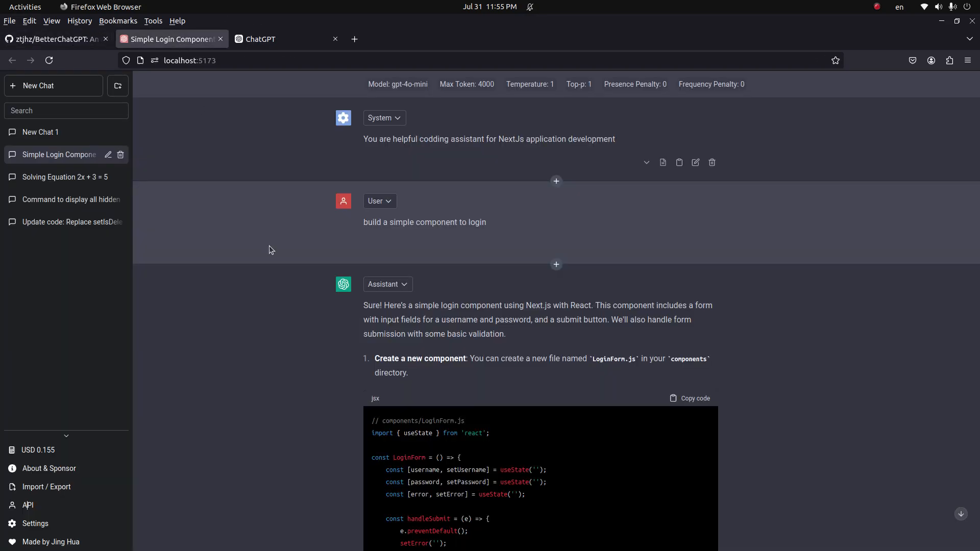
scroll(down, 3)
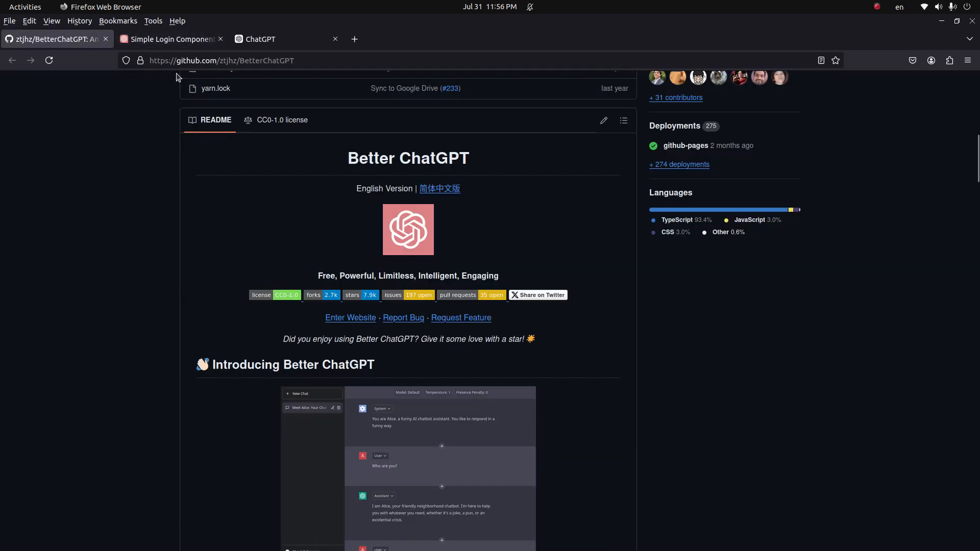
click(169, 39)
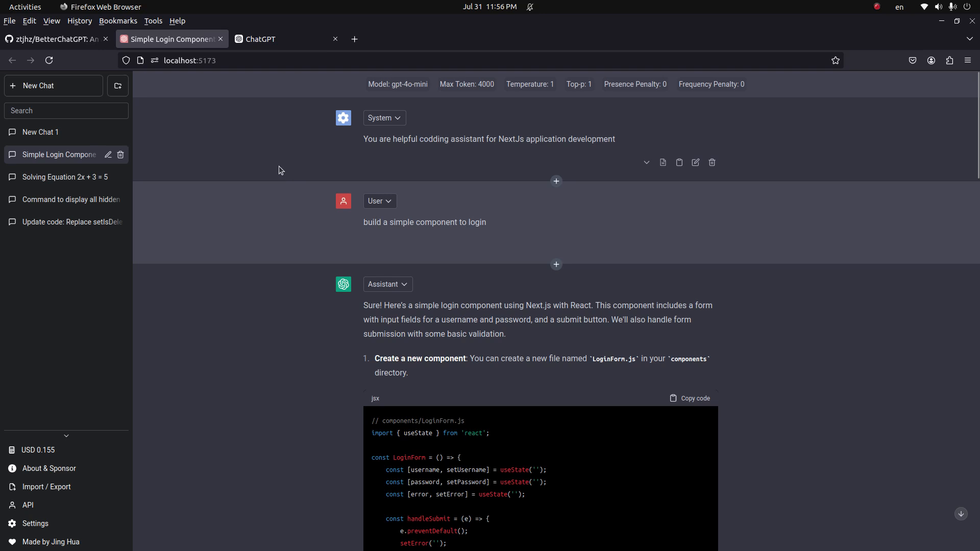
mouse_move(250, 163)
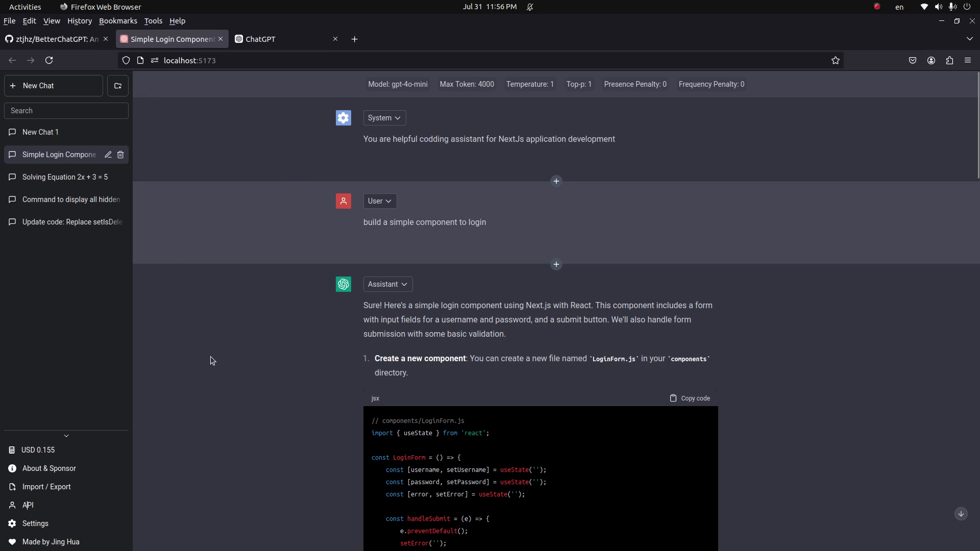
mouse_move(237, 160)
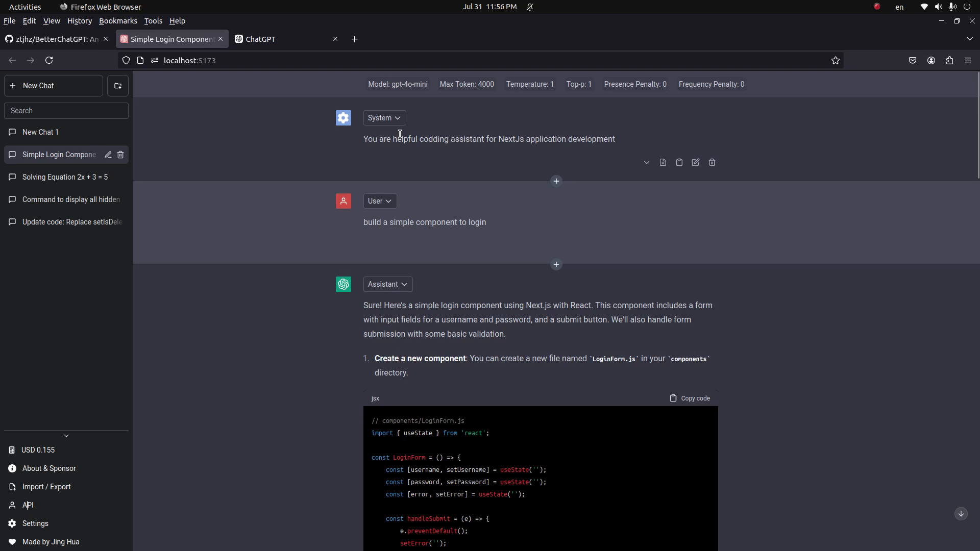
mouse_move(718, 114)
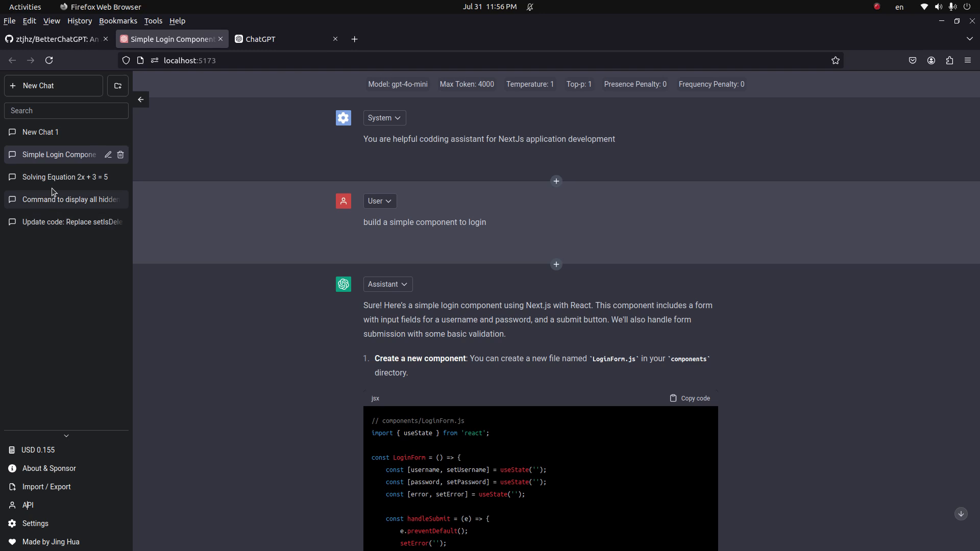
mouse_move(56, 177)
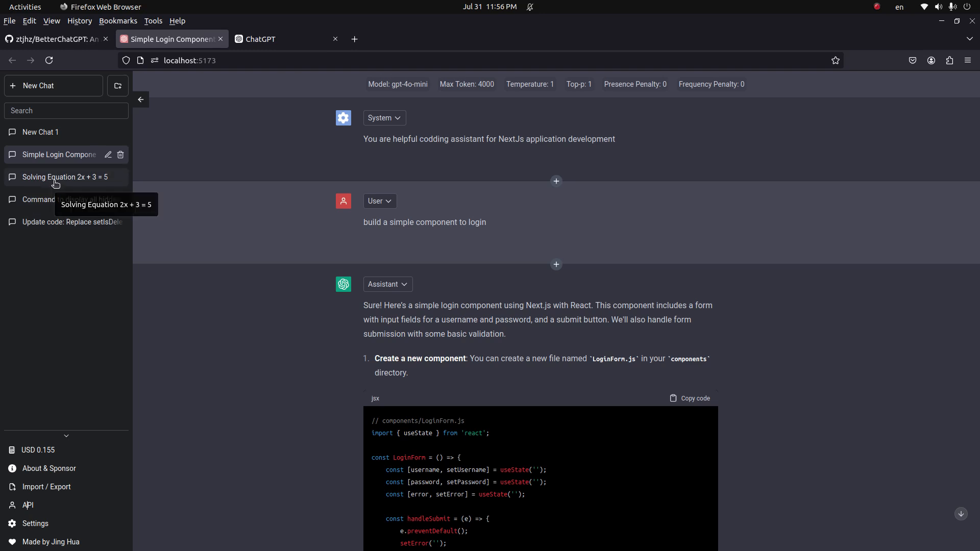
Step: View the 'Solving Equation 2x + 3 = 5' and Ubuntu hidden-files command chats, then return to the login chat
click(56, 177)
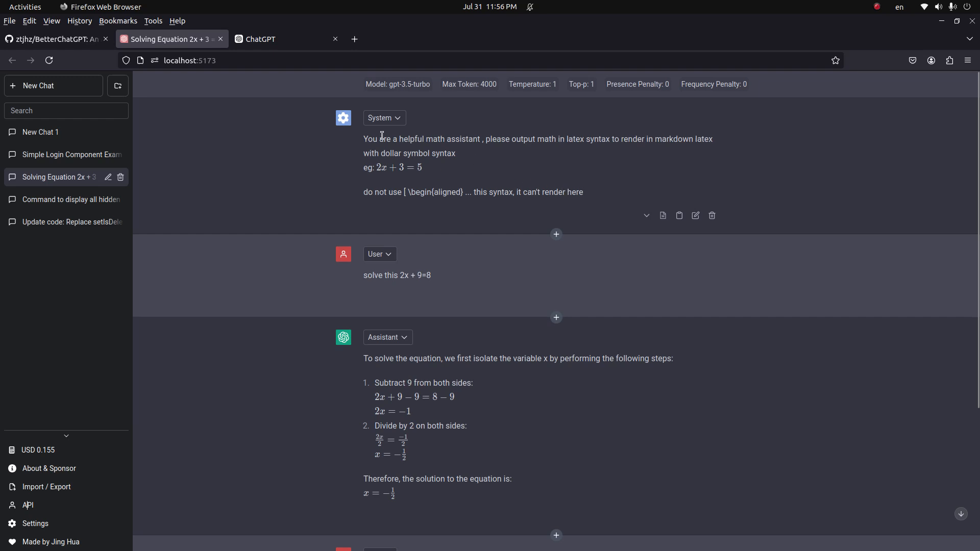
click(70, 199)
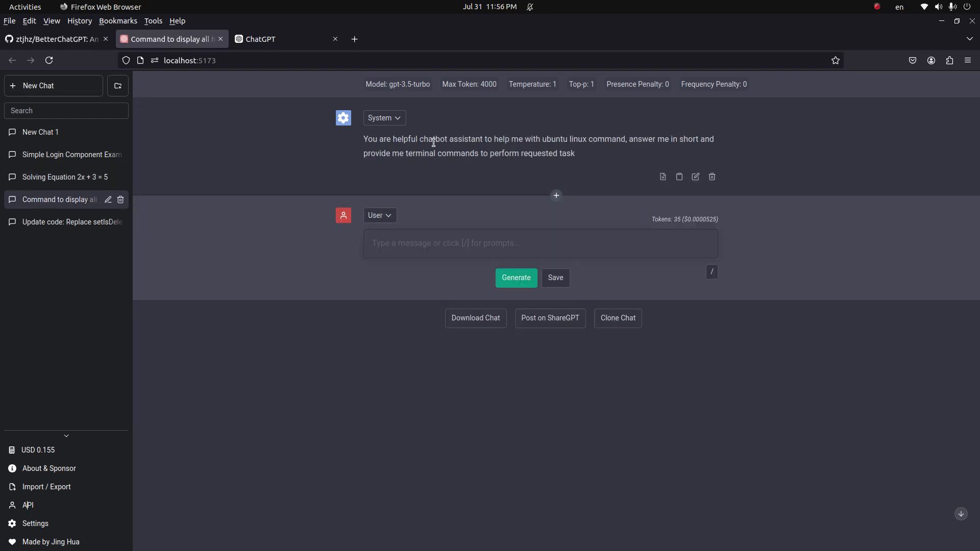
mouse_move(544, 155)
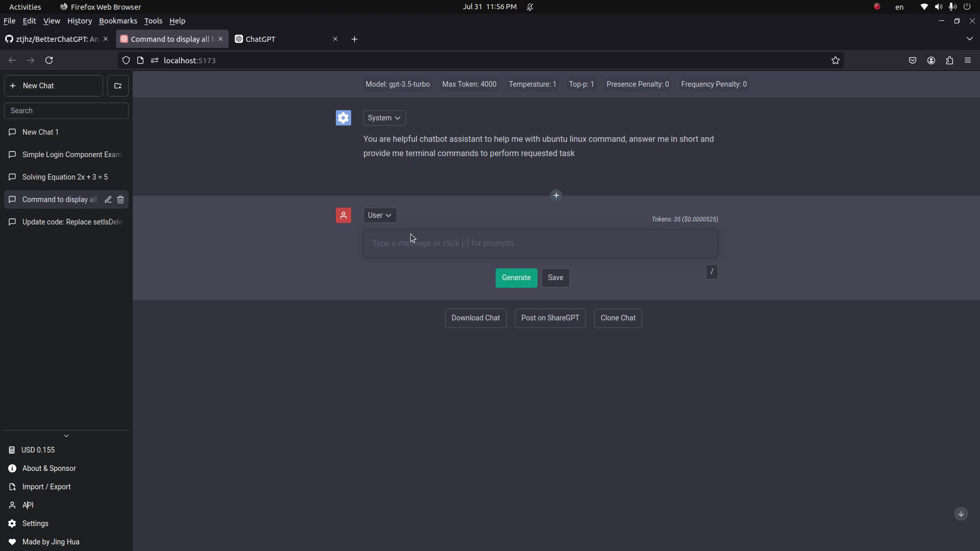
click(59, 154)
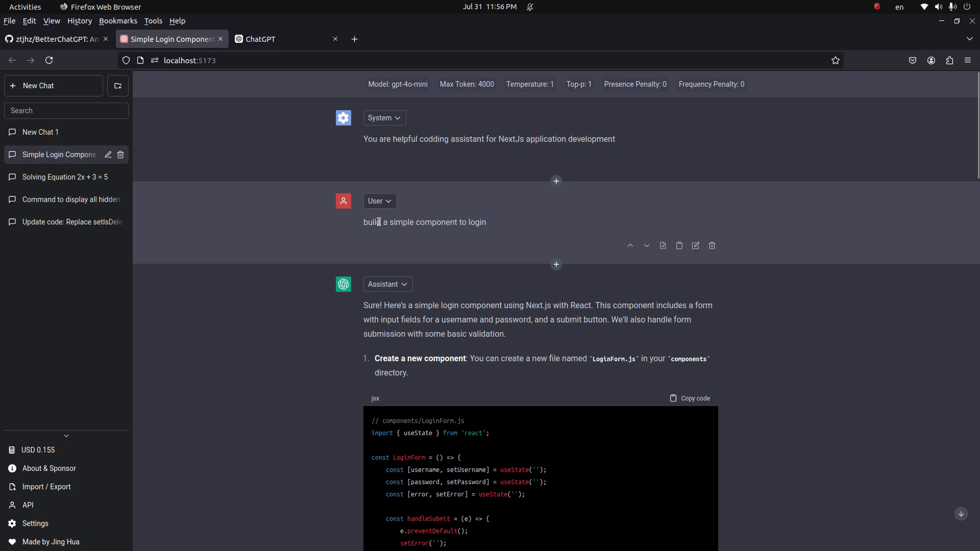
mouse_move(399, 324)
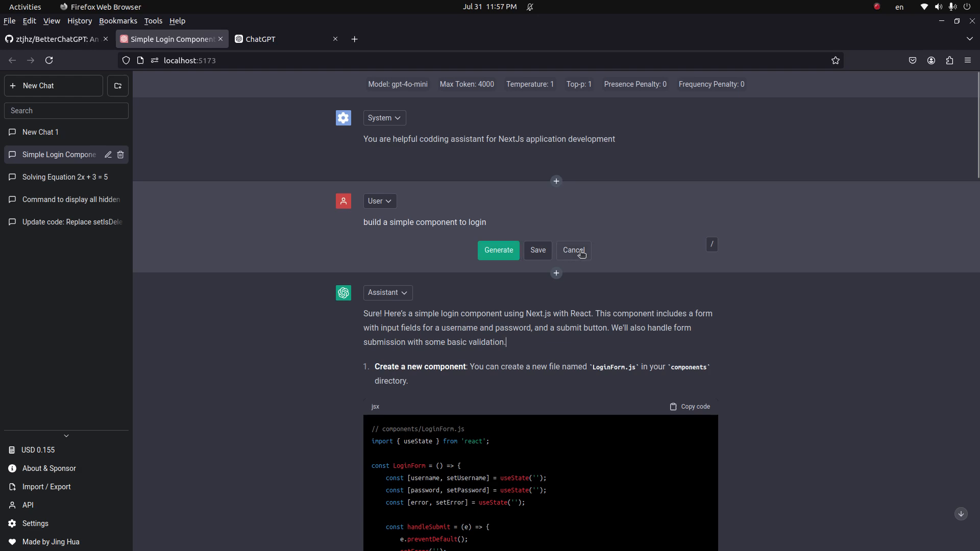
scroll(down, 3)
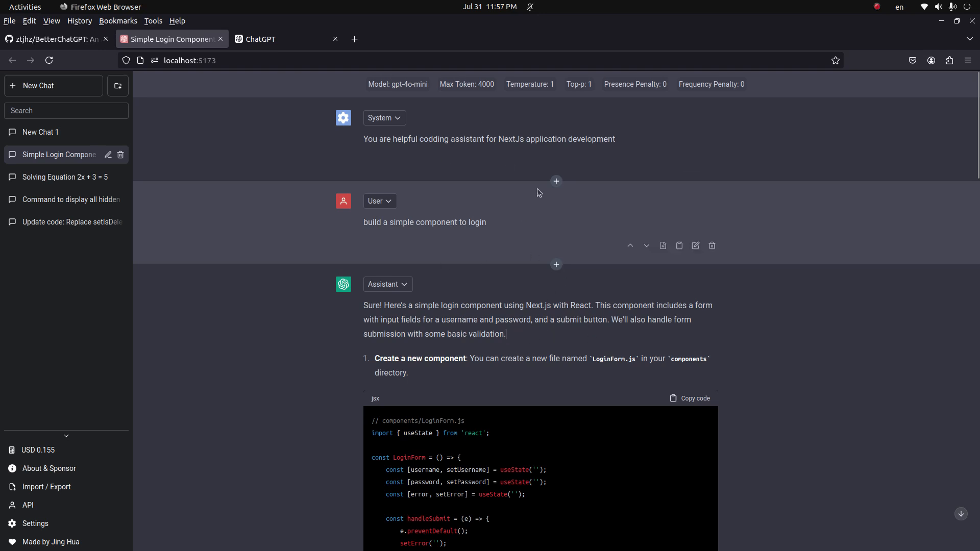
Step: Switch the login chat's model to gpt-4o and resubmit the request, discarding the previous reply
click(397, 84)
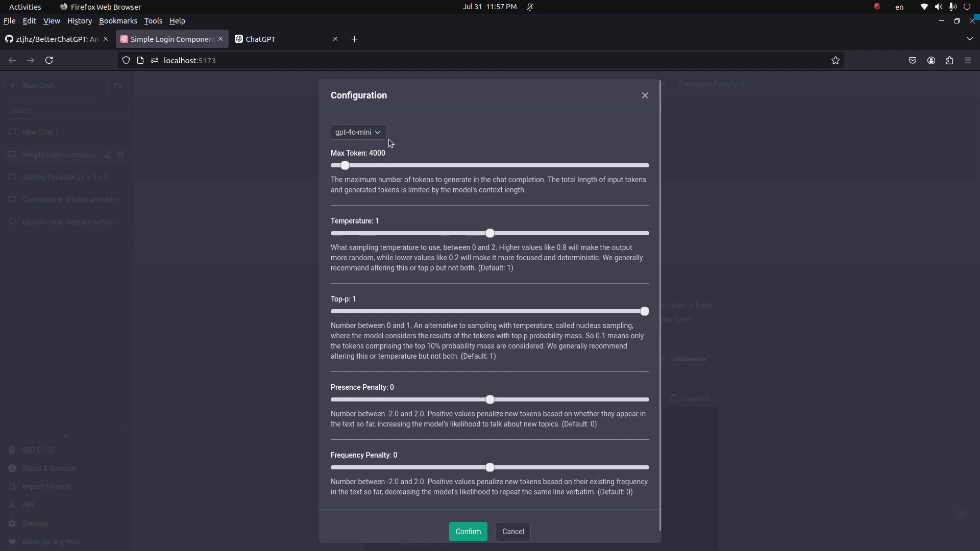
click(357, 131)
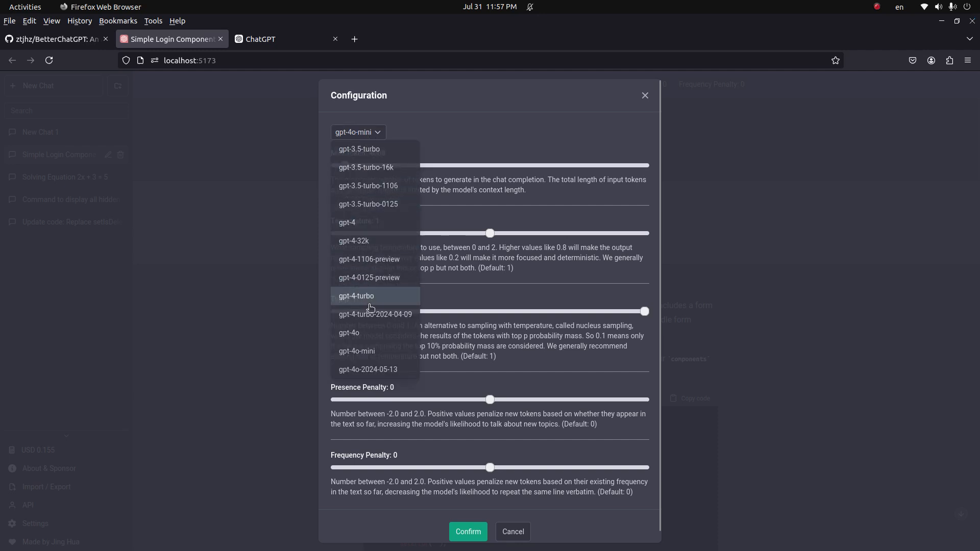
mouse_move(355, 351)
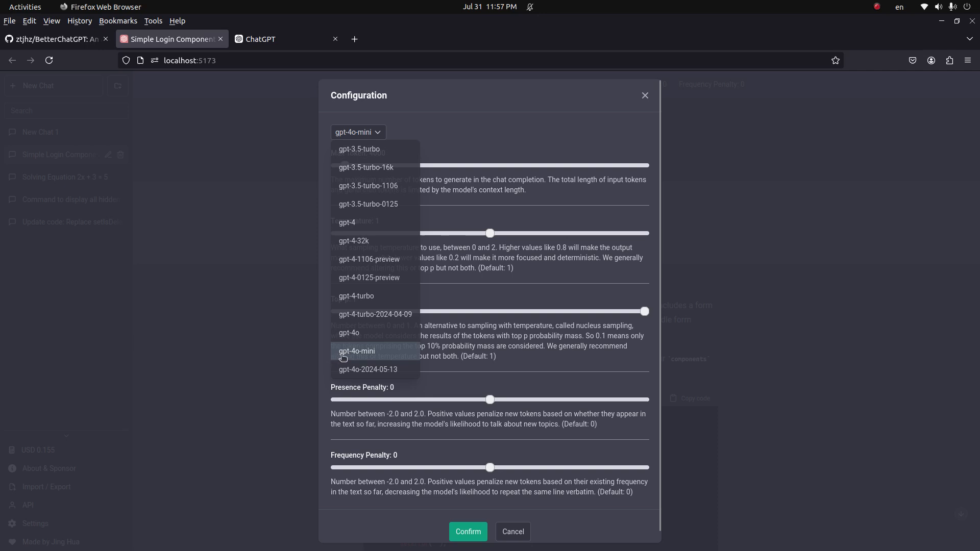
mouse_move(387, 352)
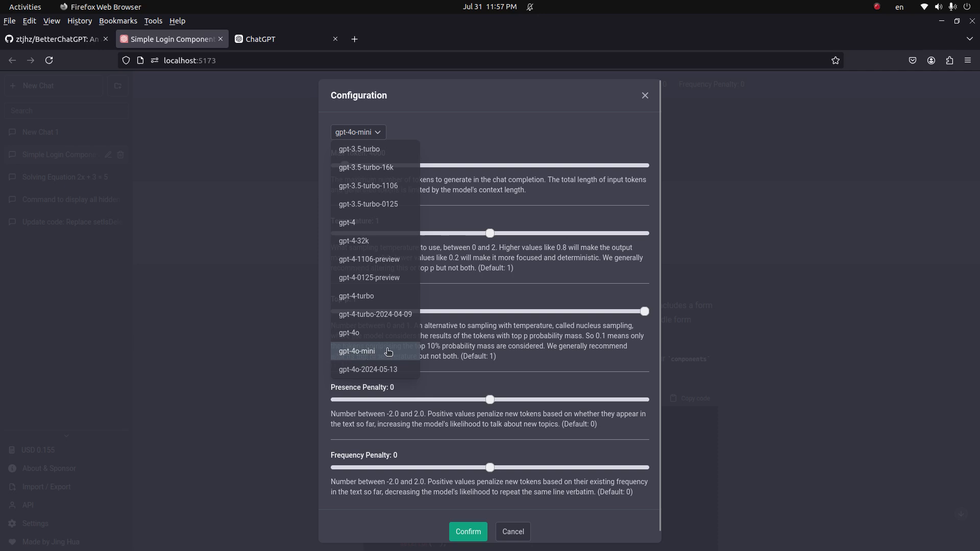
mouse_move(356, 332)
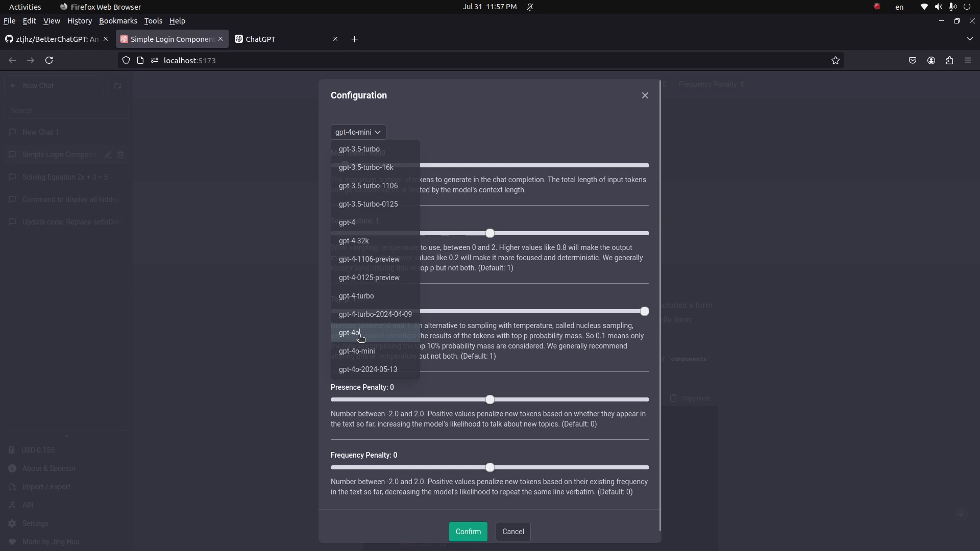
click(348, 332)
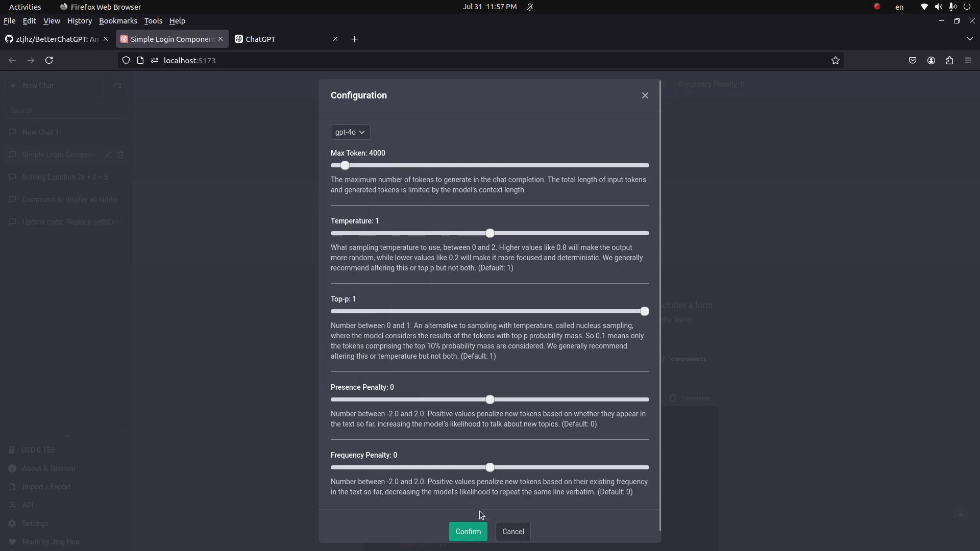
click(467, 531)
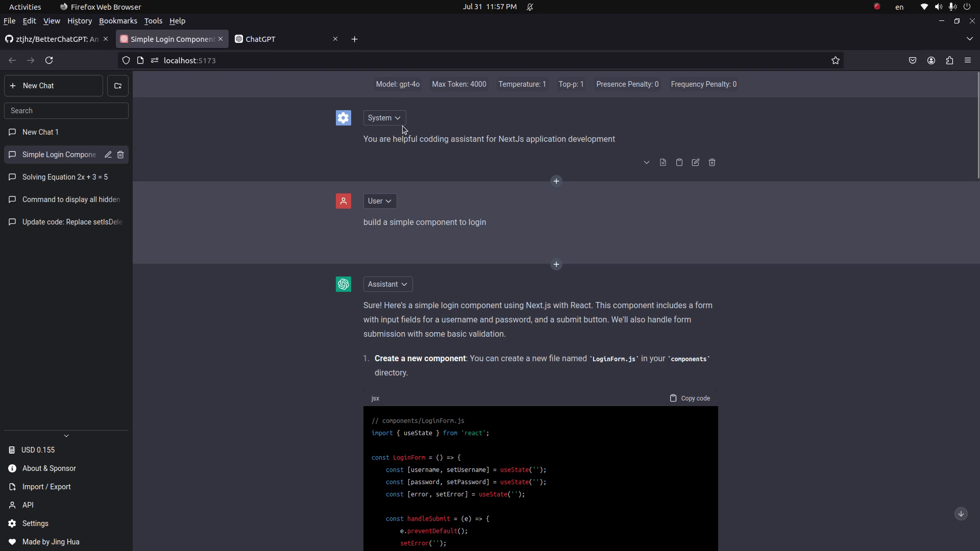
mouse_move(693, 245)
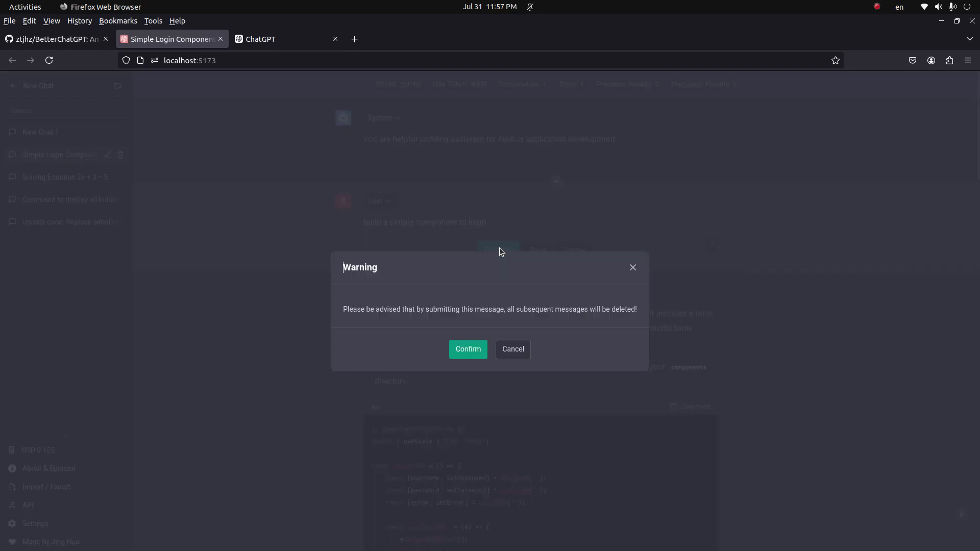
click(467, 349)
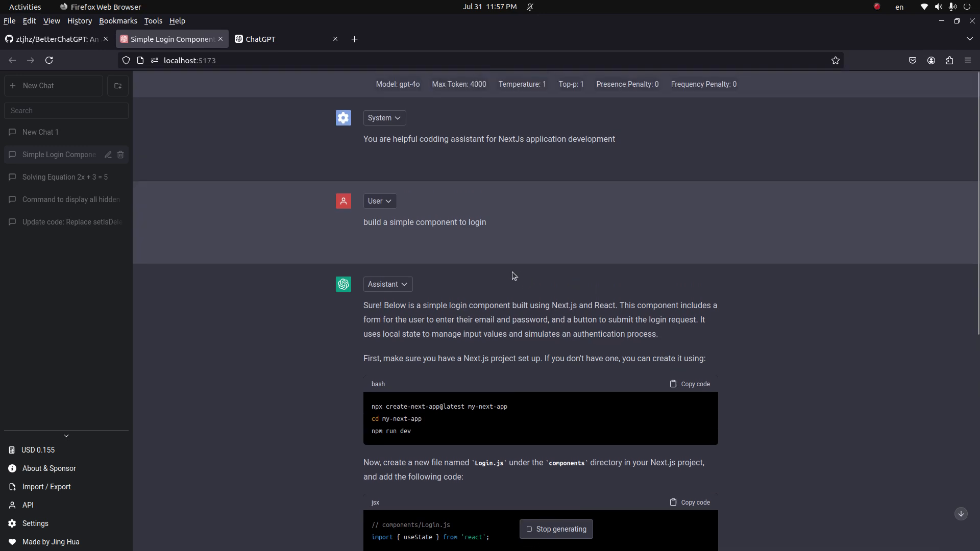
mouse_move(398, 84)
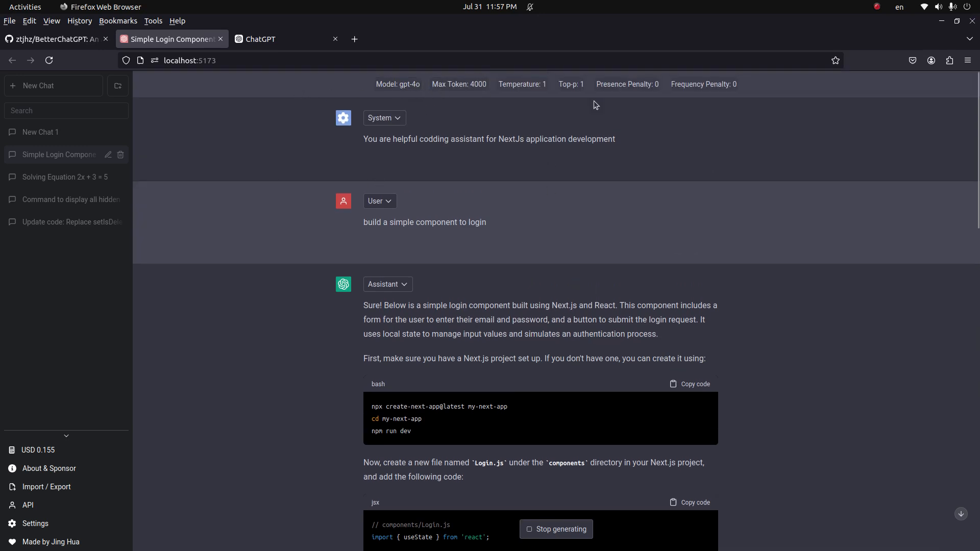
Step: Read the regenerated gpt-4o login-component answer to the end, then return to the GitHub repository
scroll(down, 3)
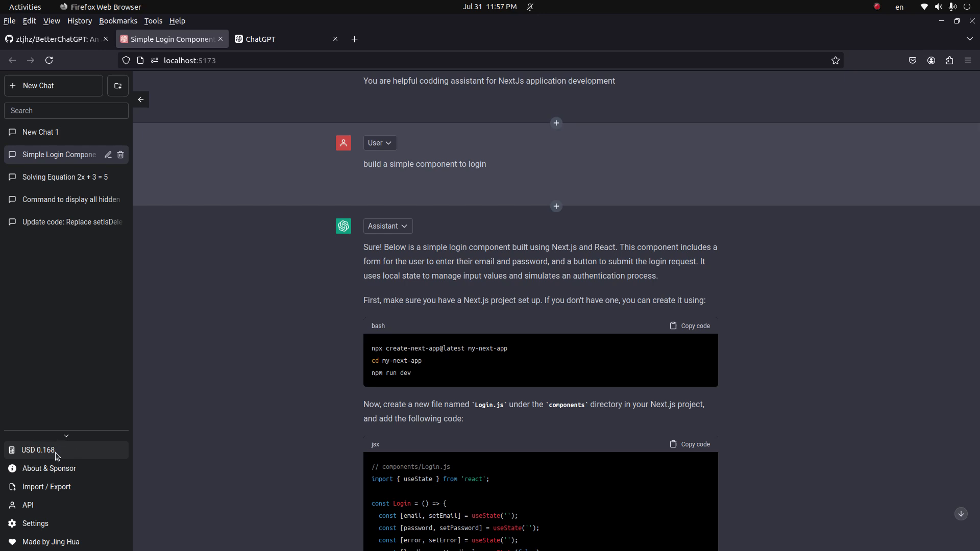
mouse_move(40, 453)
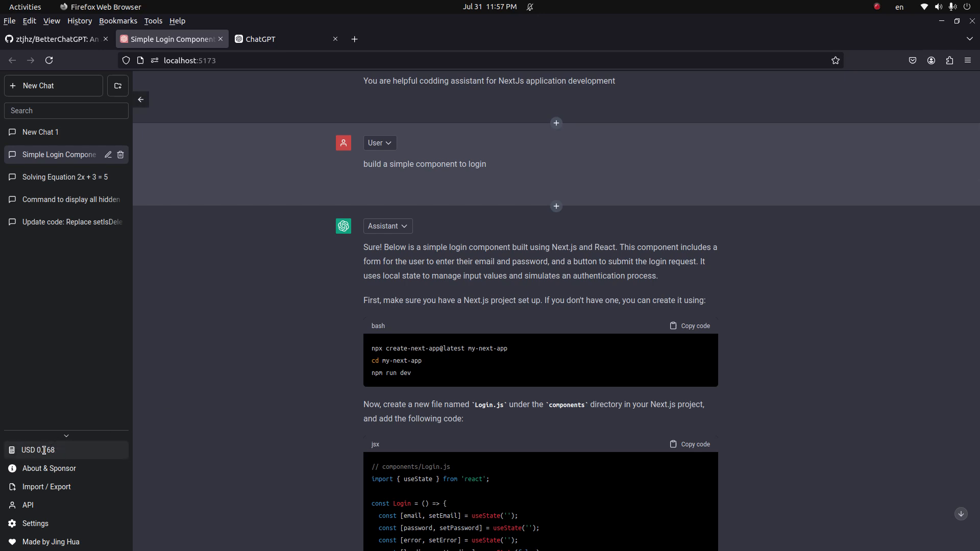
scroll(down, 3)
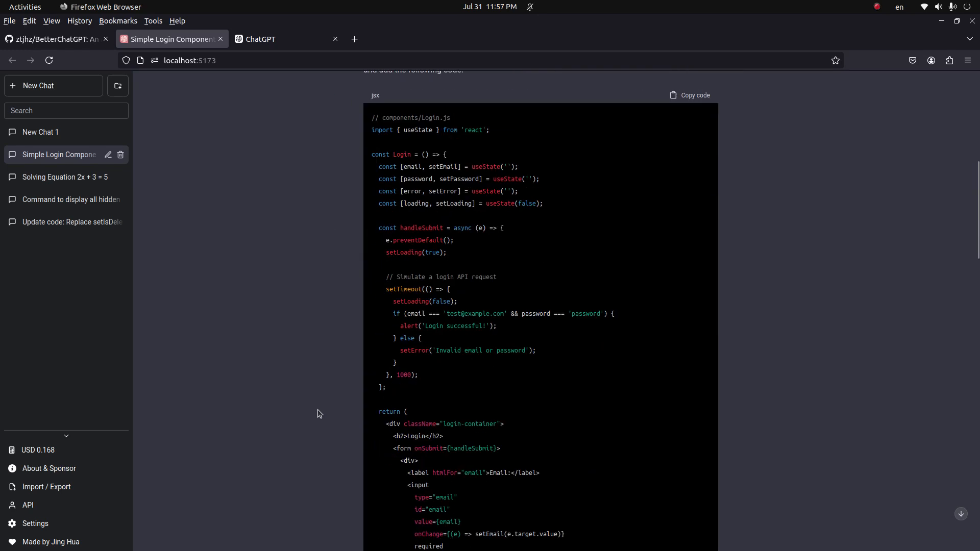
scroll(down, 3)
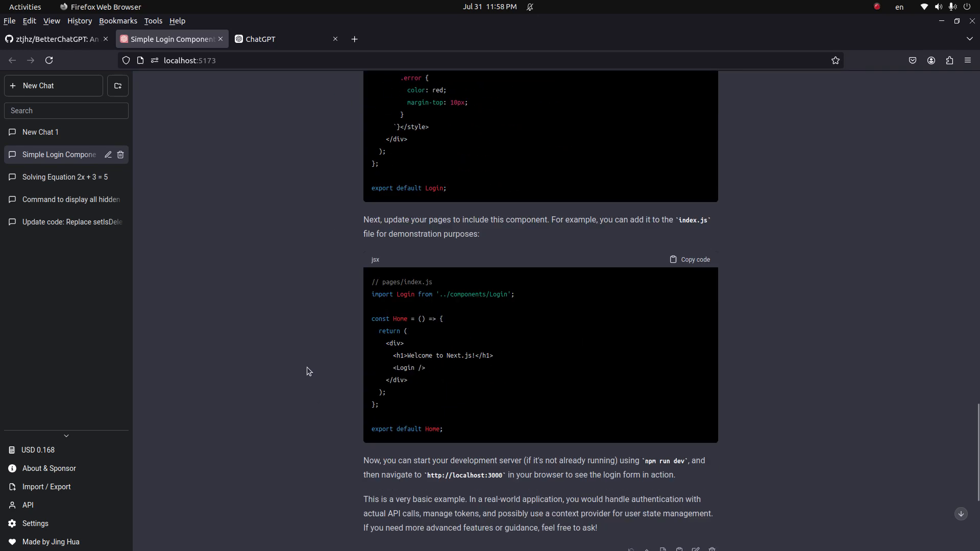
scroll(down, 3)
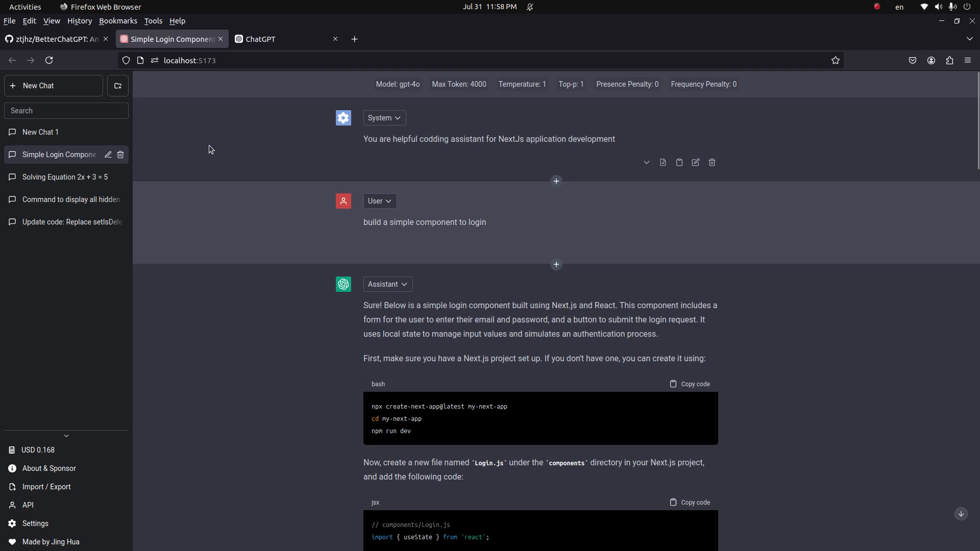
scroll(down, 3)
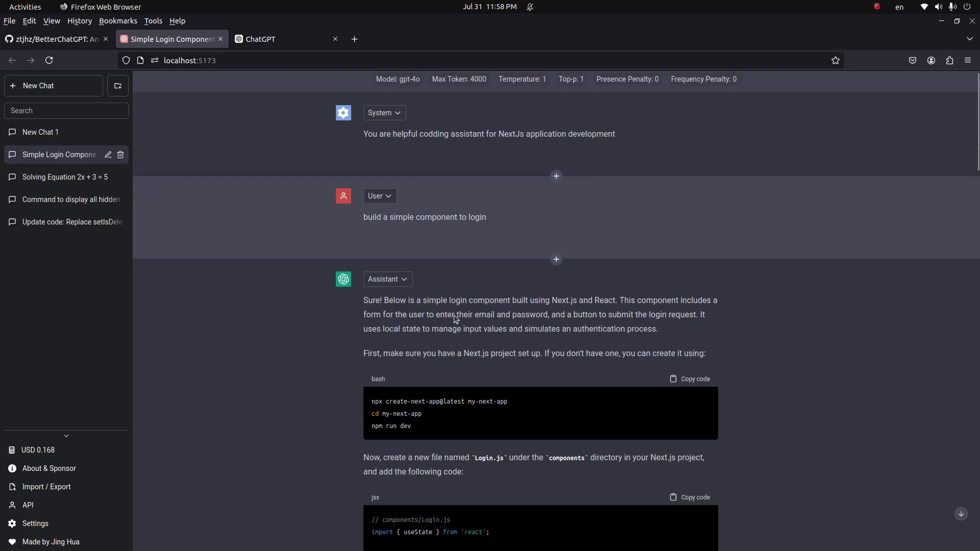
scroll(down, 3)
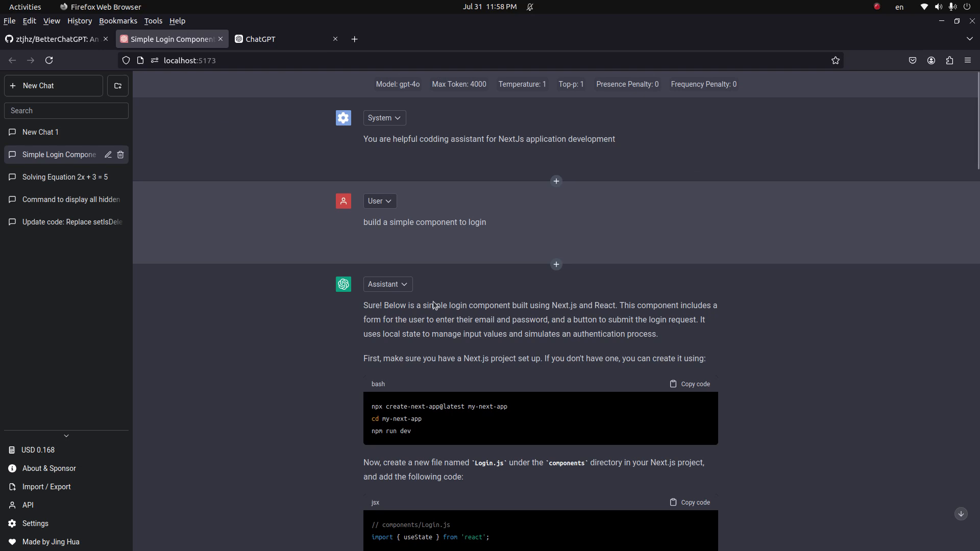
click(53, 39)
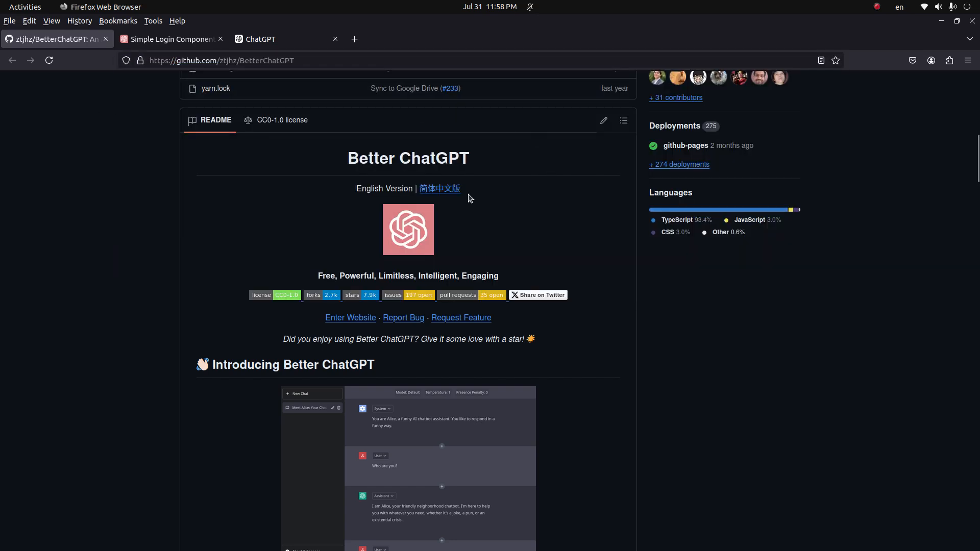
click(14, 212)
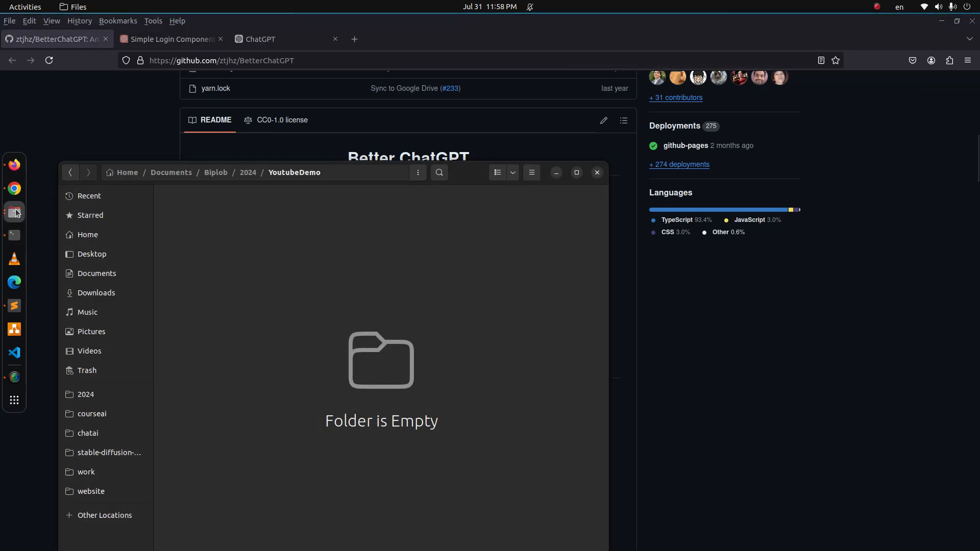
mouse_move(415, 346)
text(git clone)
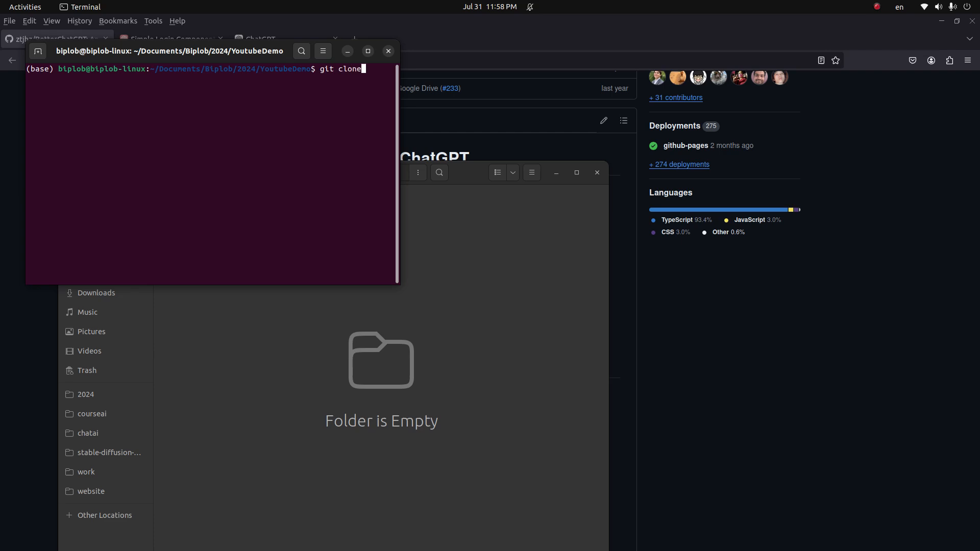
text(https://github.com/ztjhz/BetterChatGPT)
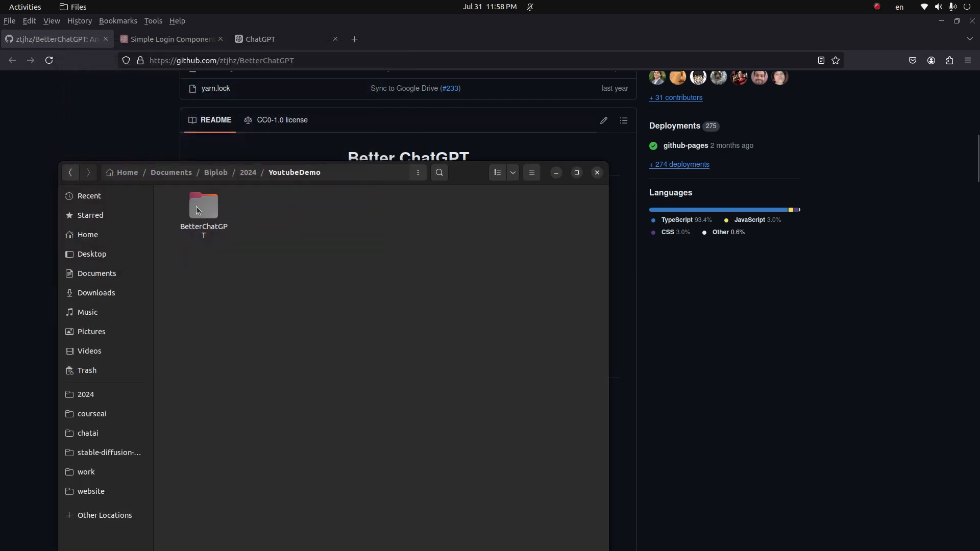
double_click(203, 205)
text(npm ru)
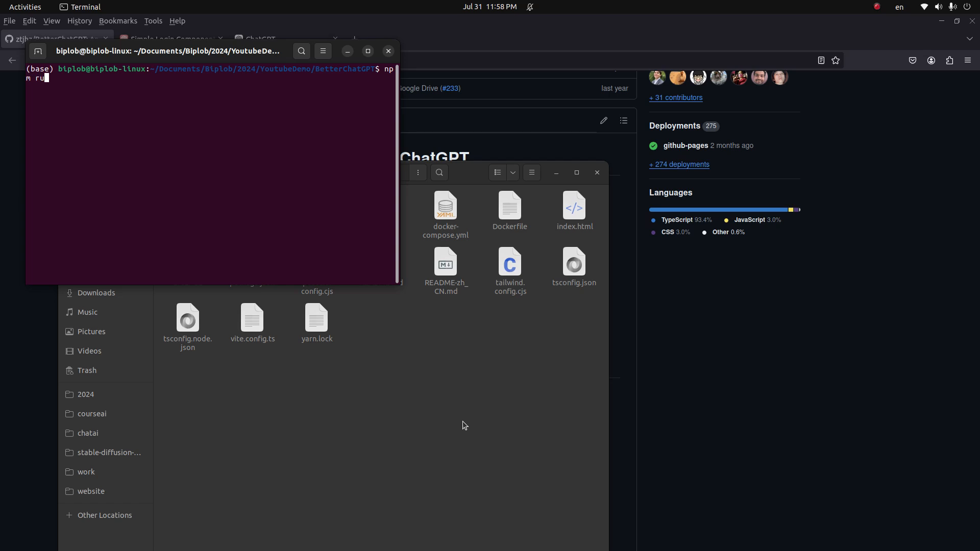
text(install e/)
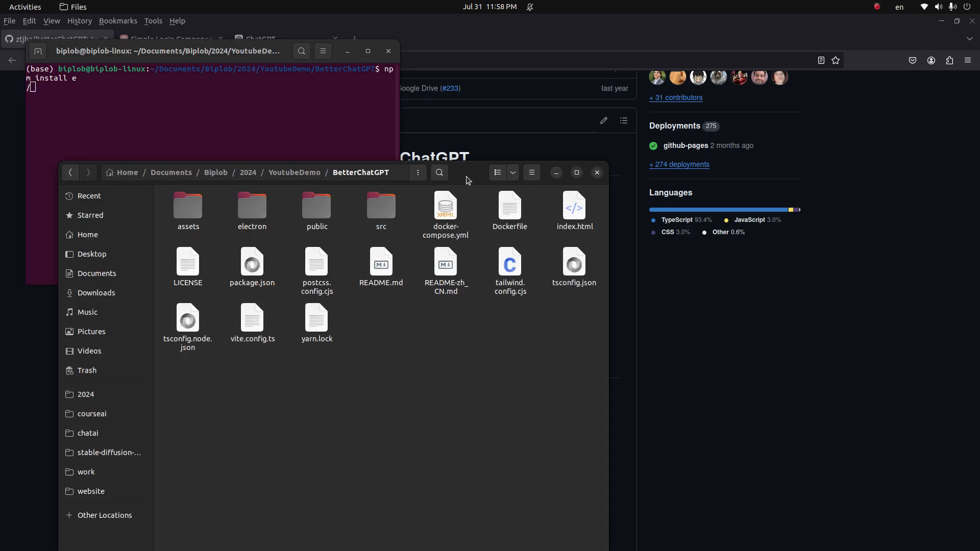
mouse_move(62, 63)
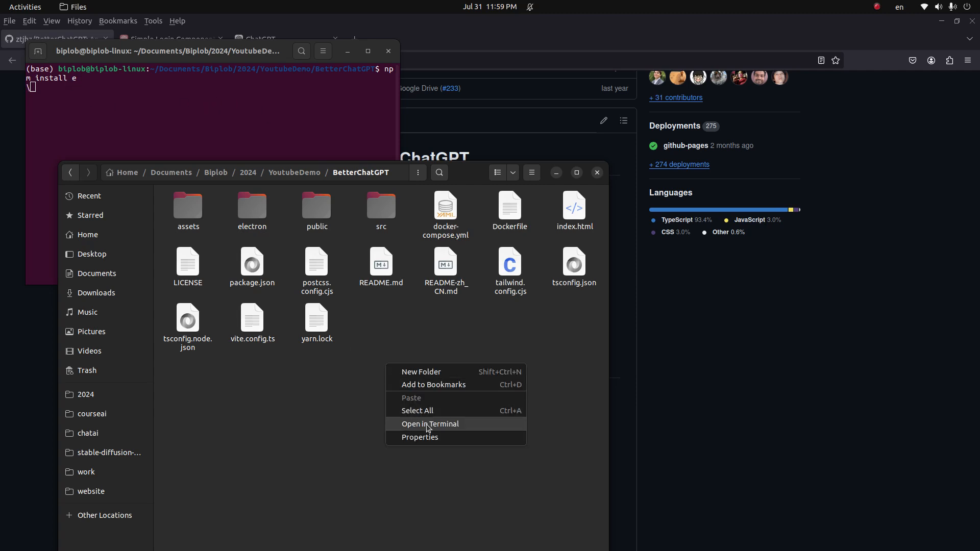
Step: Start the dev server with npm run dev from a terminal inside the BetterChatGPT folder
click(429, 423)
text(npm)
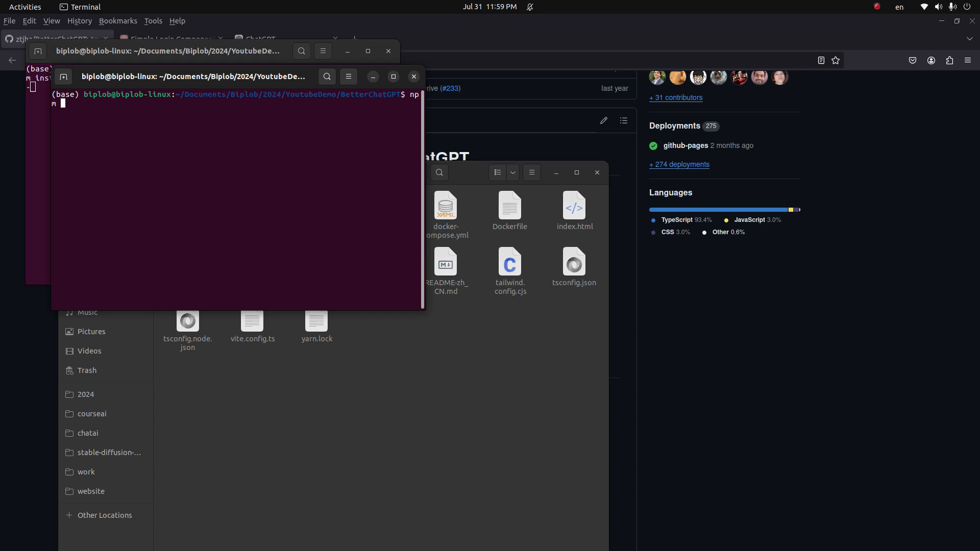
text(run dev)
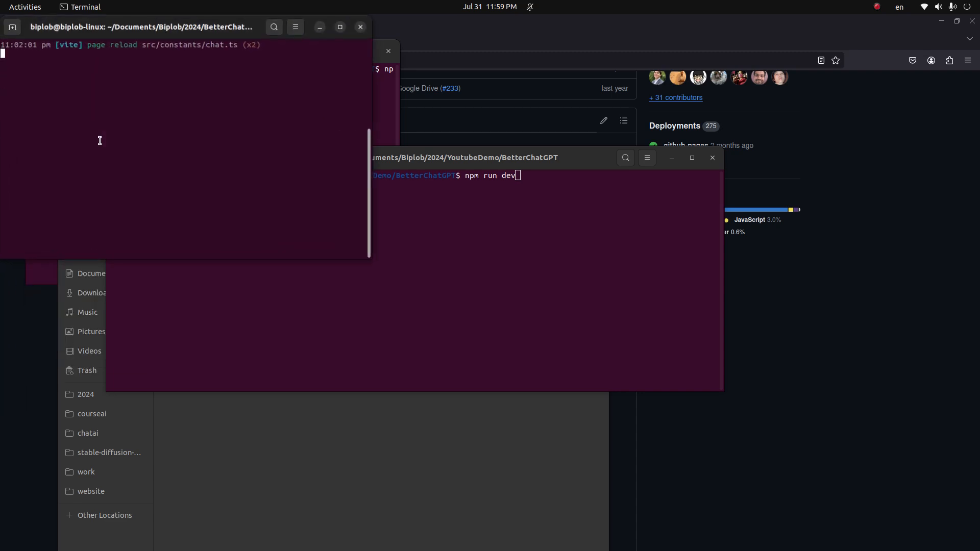
key(Return)
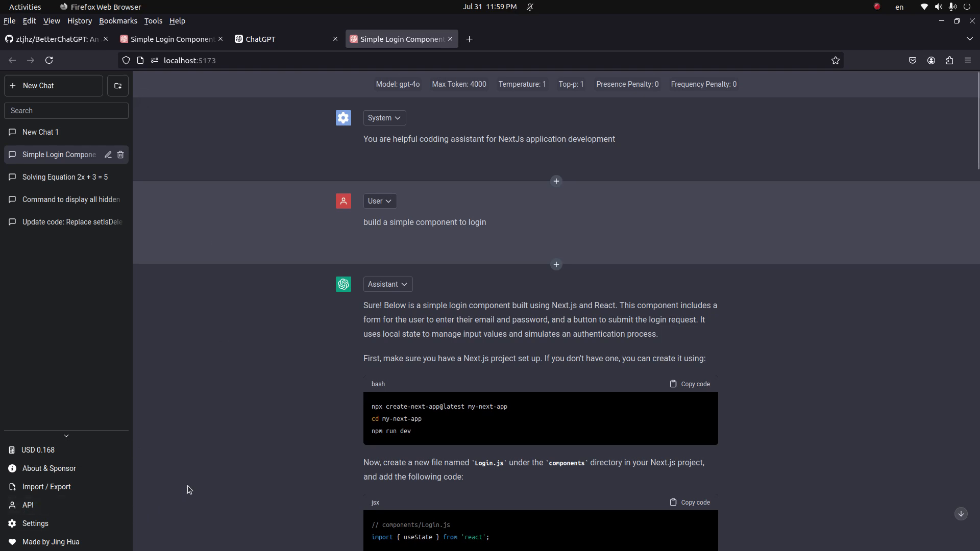
mouse_move(222, 458)
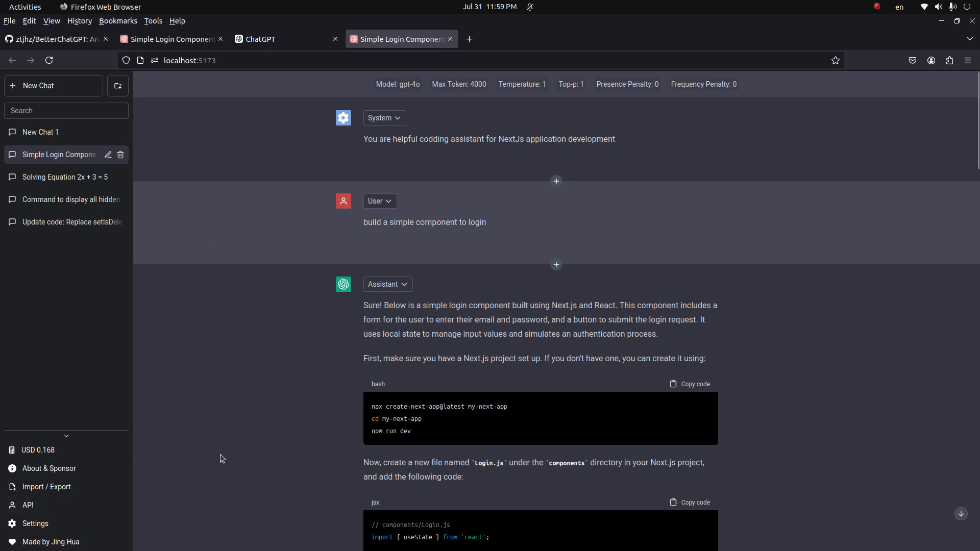
mouse_move(262, 342)
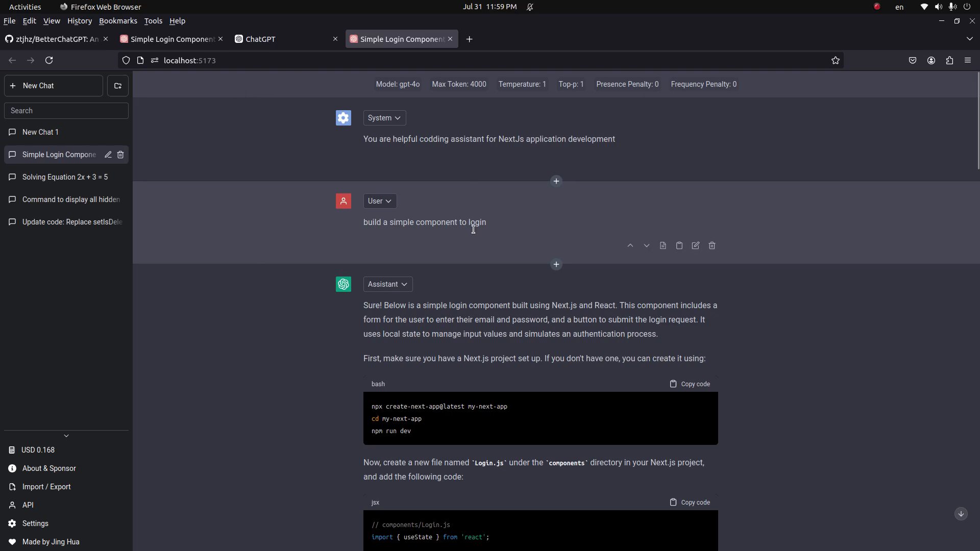
mouse_move(873, 71)
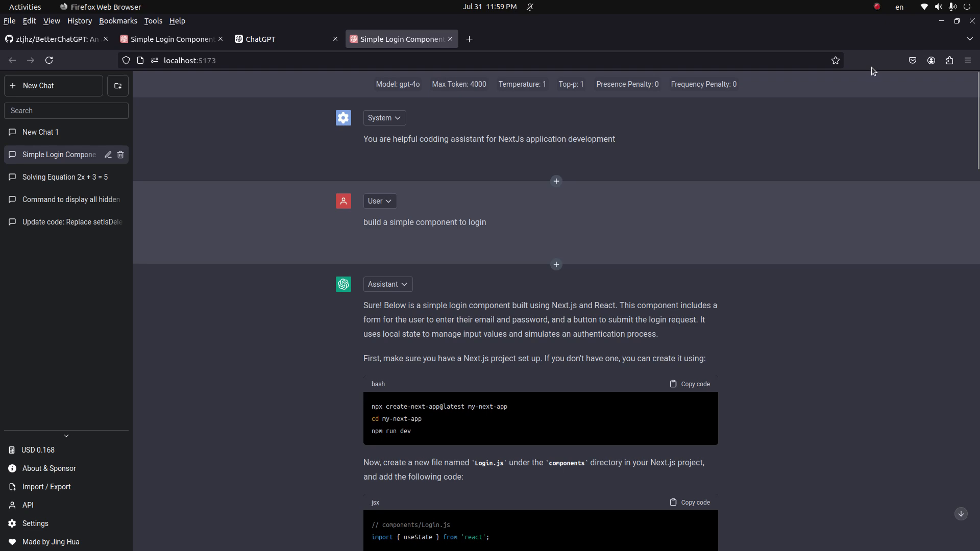
Step: Scroll the local app's chat and expand the model list showing gpt-3.5, gpt-4 and gpt-4o
scroll(down, 3)
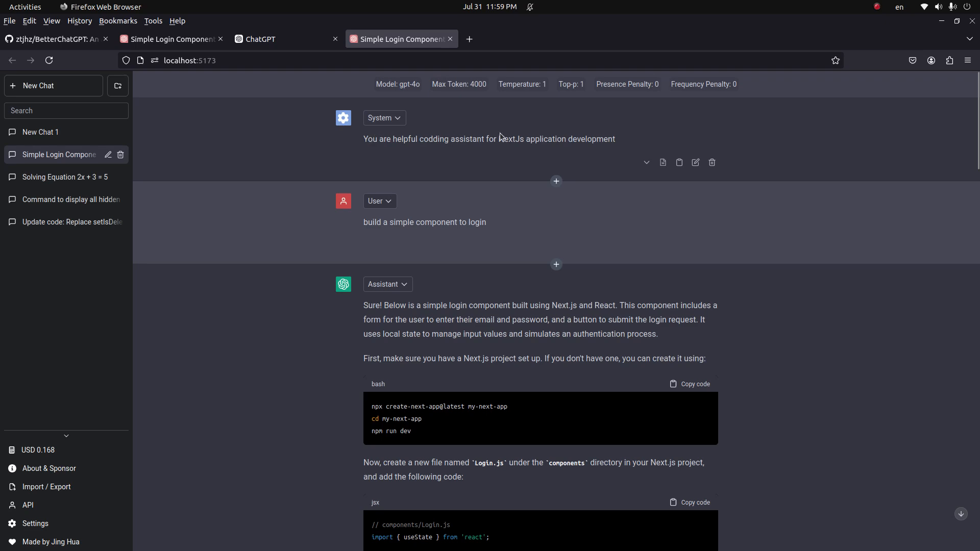
scroll(down, 3)
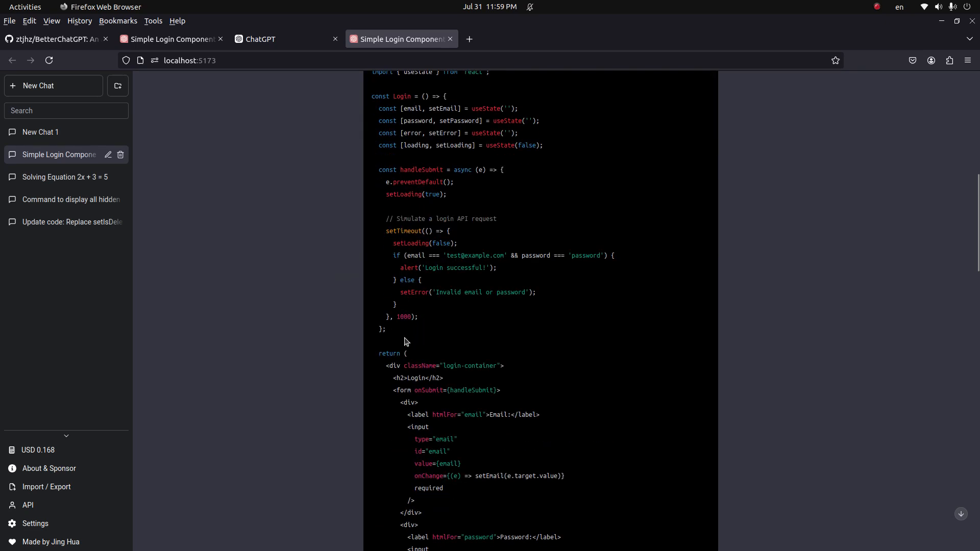
scroll(down, 3)
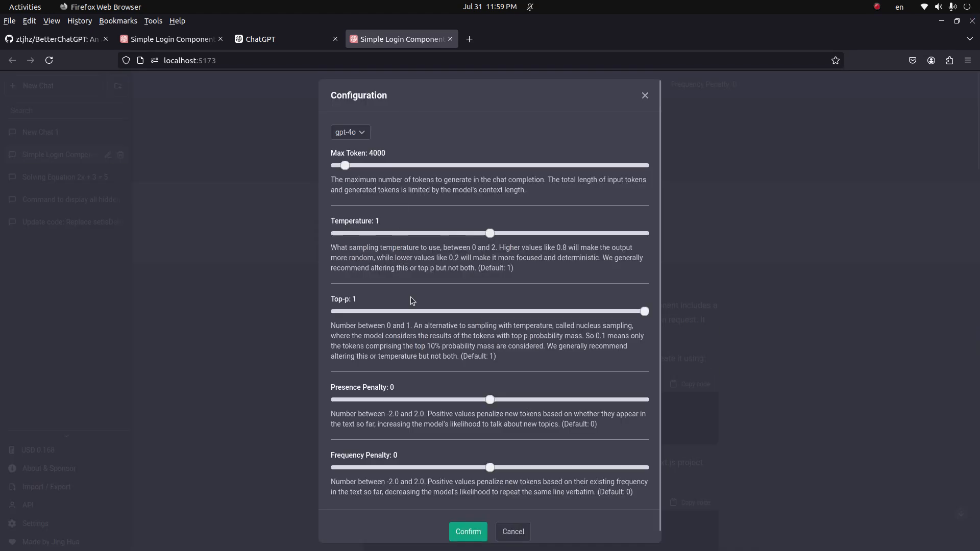
click(349, 132)
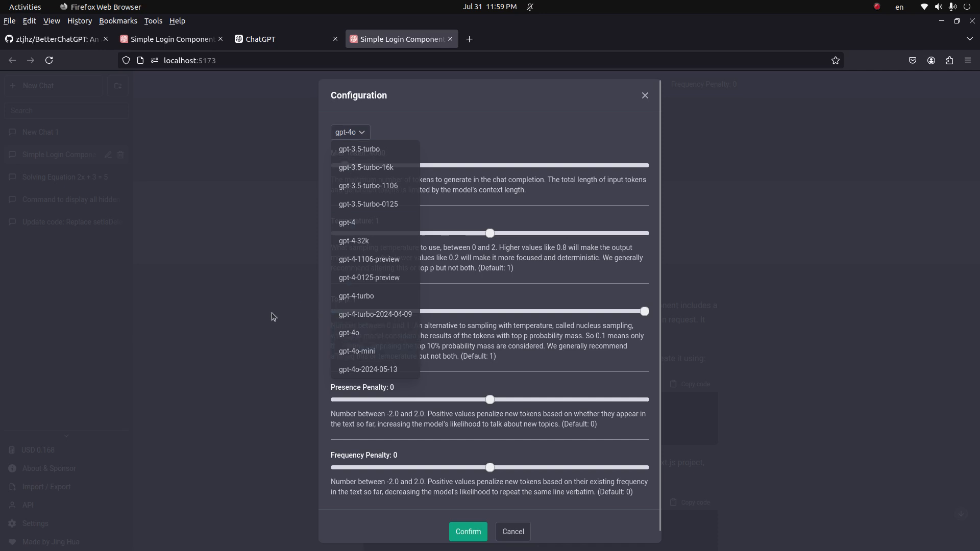